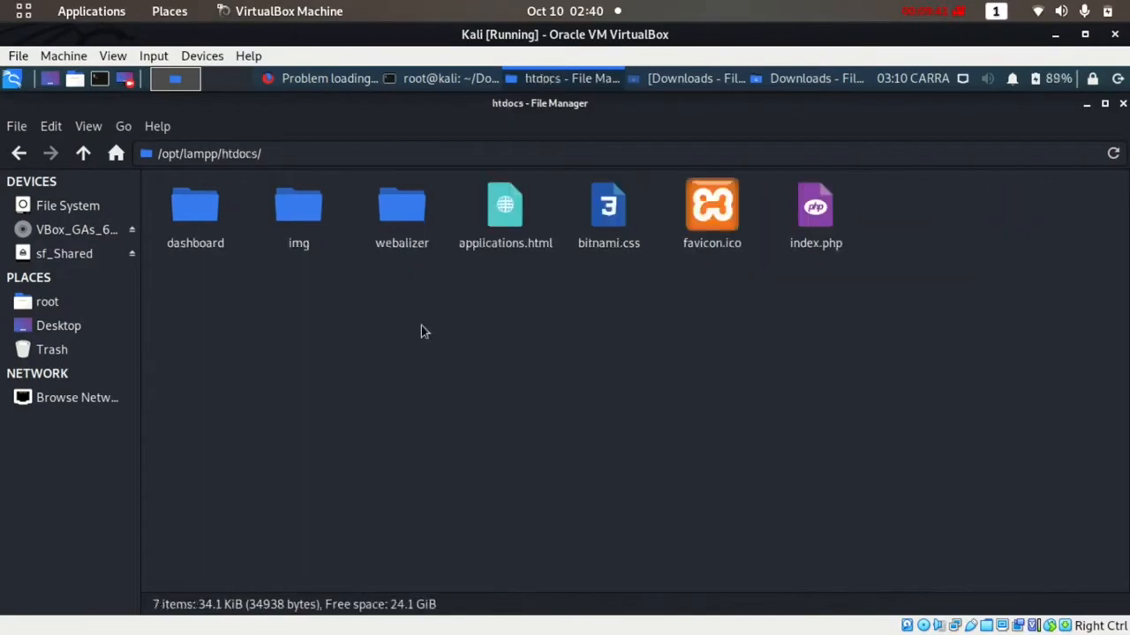
pyautogui.moveTo(432, 327)
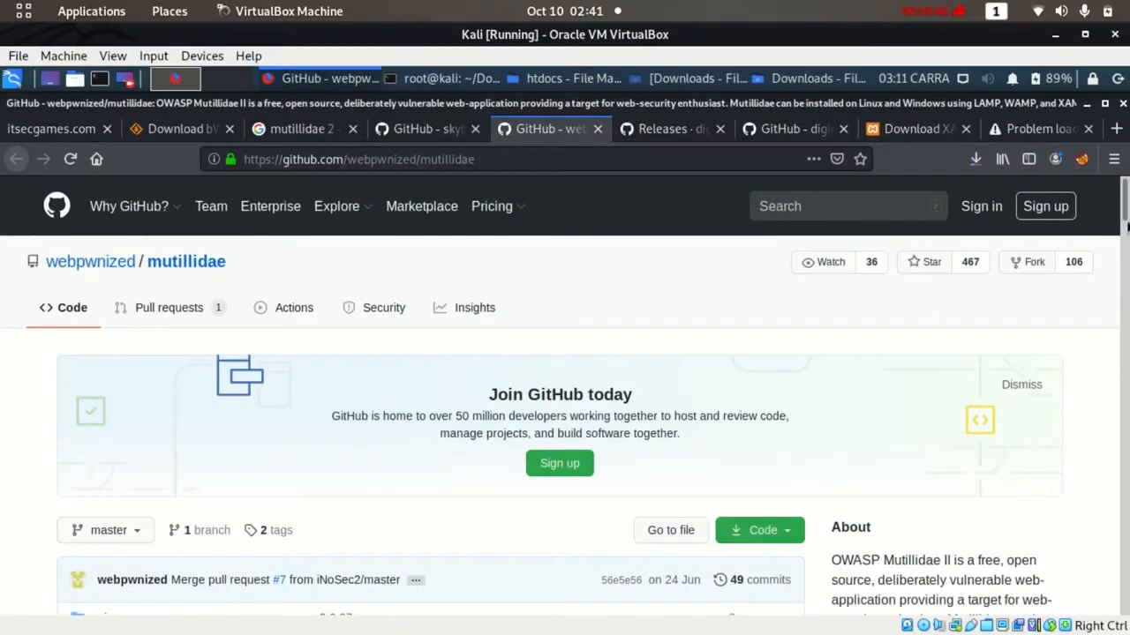
# - Copy the clone address from the webpwnized/mutillidae GitHub repository page
pyautogui.scroll(-3)
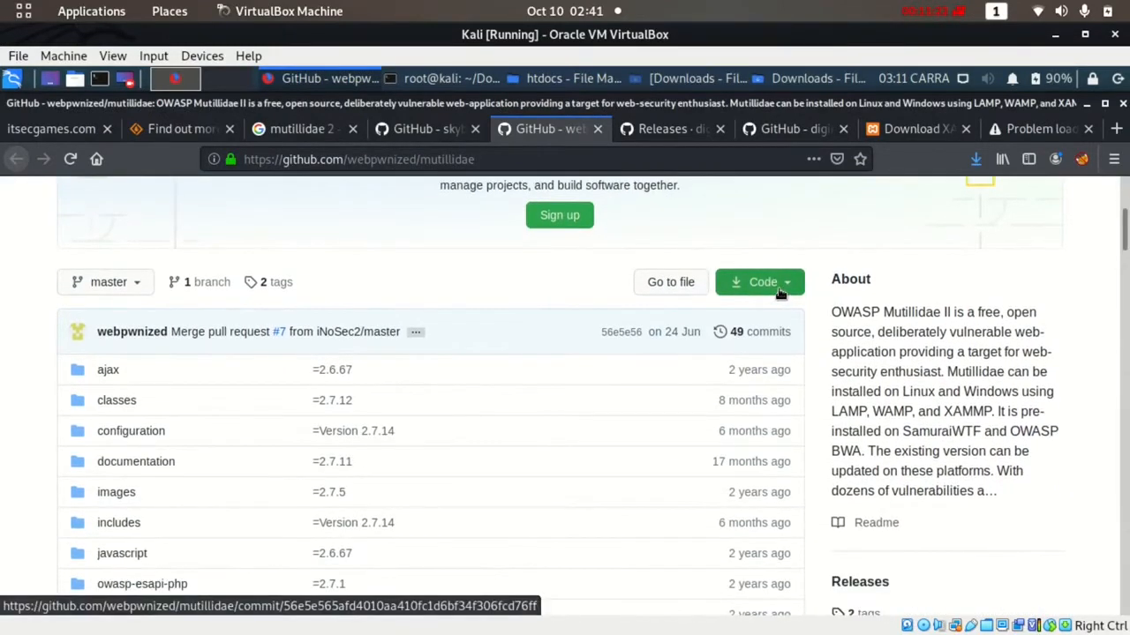
pyautogui.click(759, 283)
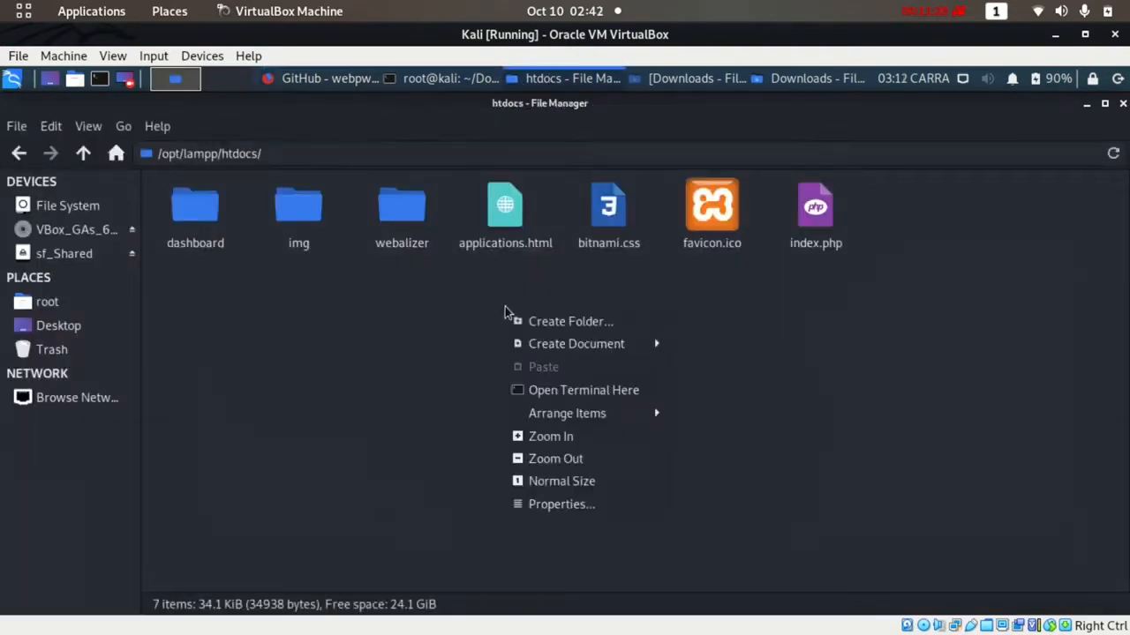
# - Run git clone with the pasted mutillidae repository address in /opt/lampp/htdocs
pyautogui.click(583, 390)
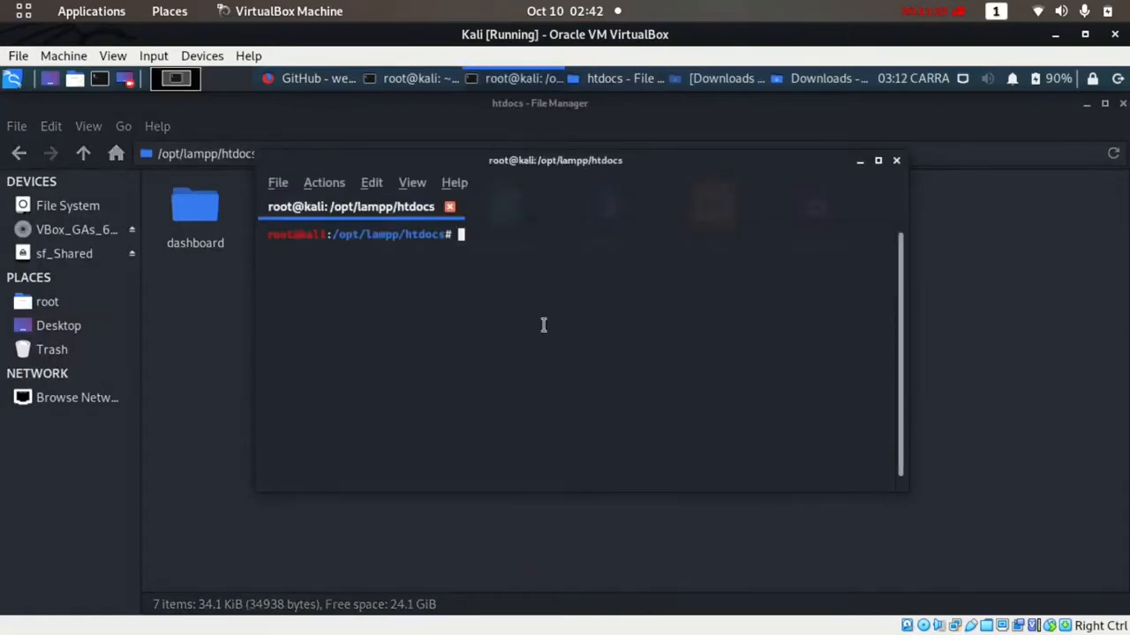
pyautogui.write('git clone')
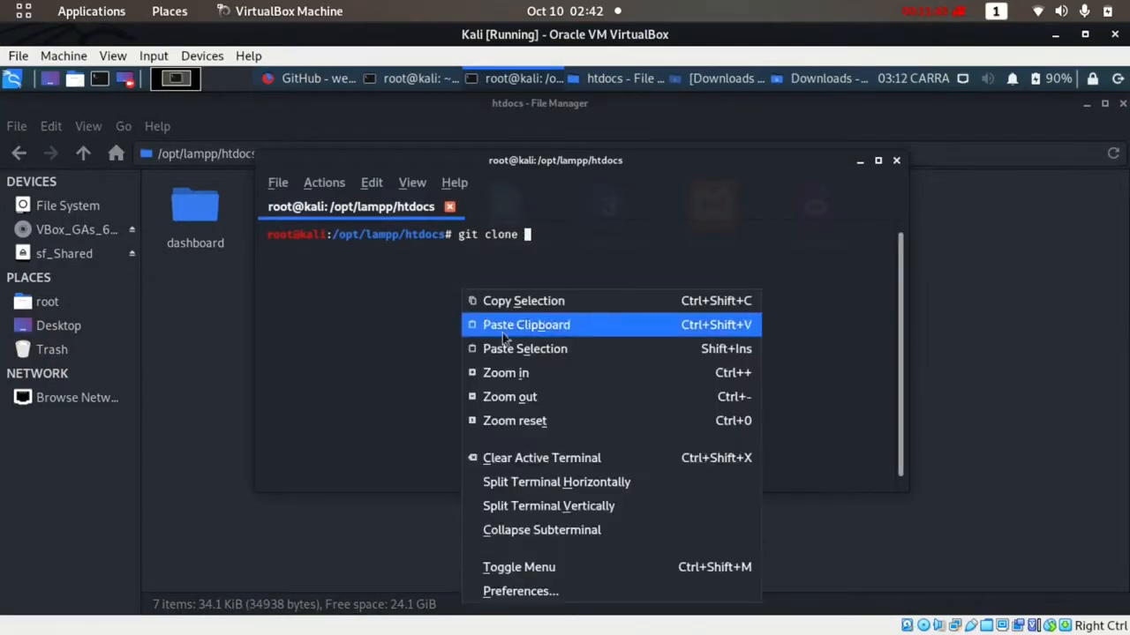
pyautogui.click(526, 325)
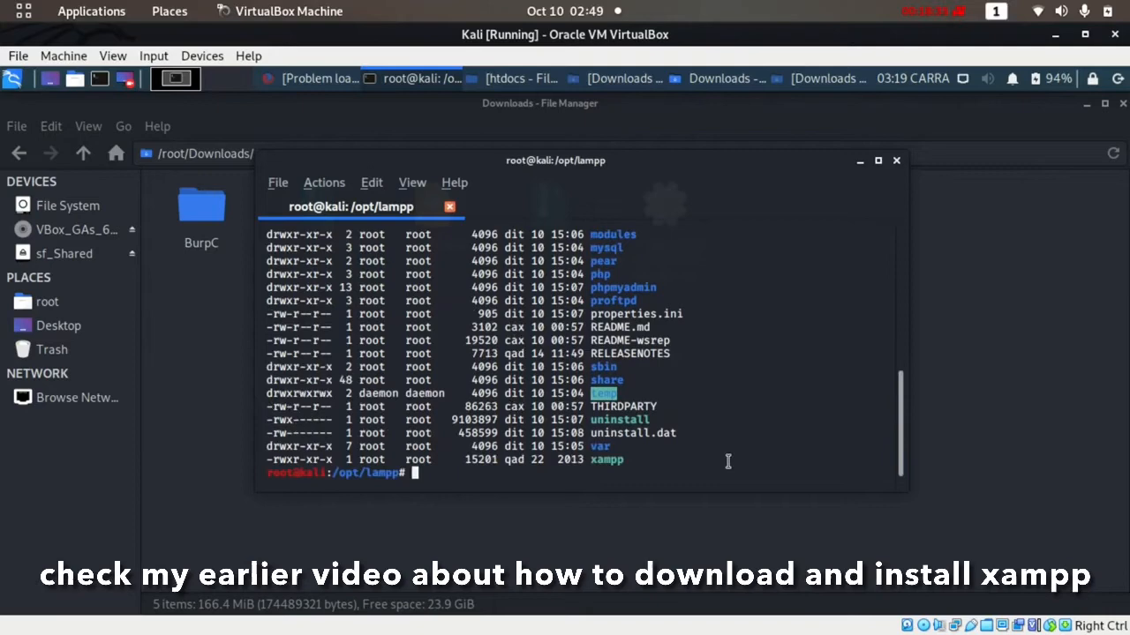
# - Launch ./manager-linux-x64.run and start MySQL and Apache from Manage Servers
pyautogui.write('./manager-linux-x64.run')
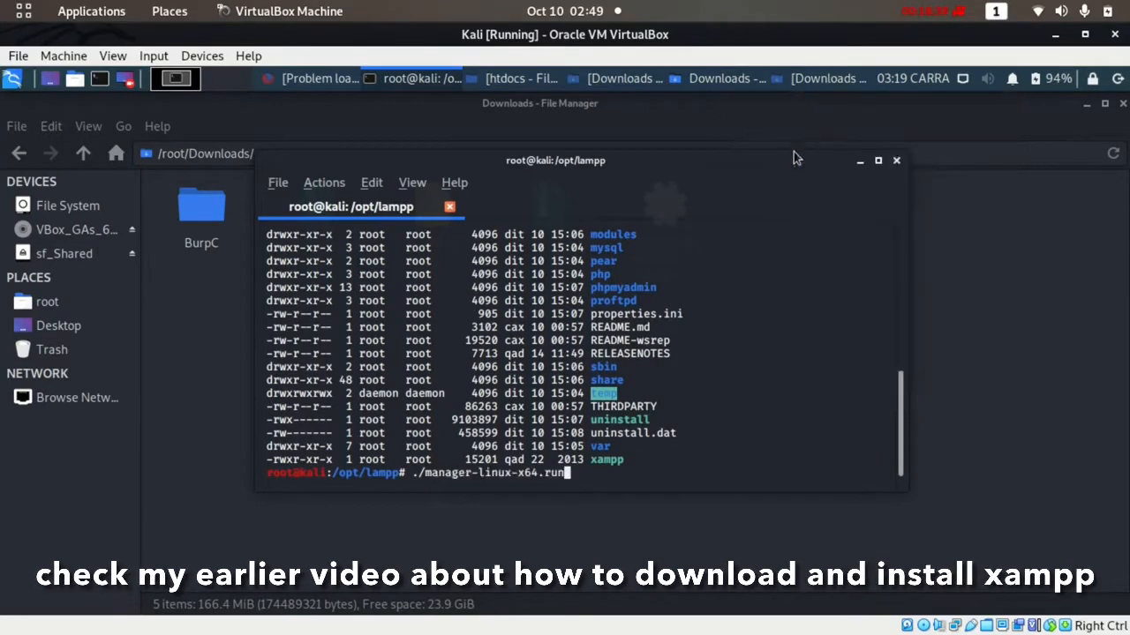
pyautogui.press('Return')
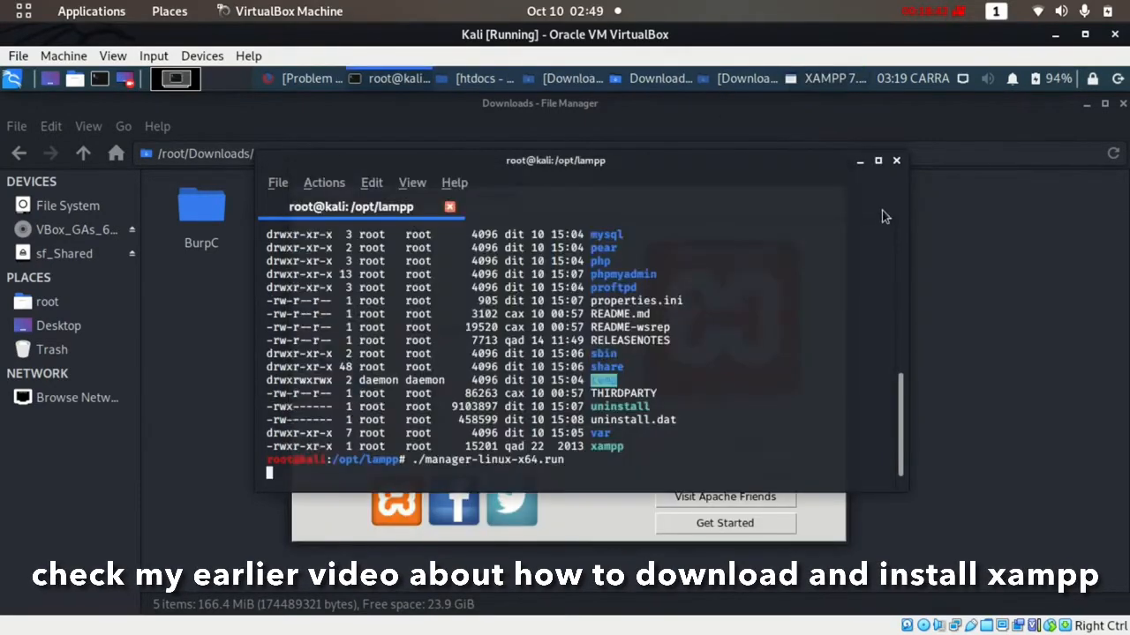
pyautogui.moveTo(720, 304)
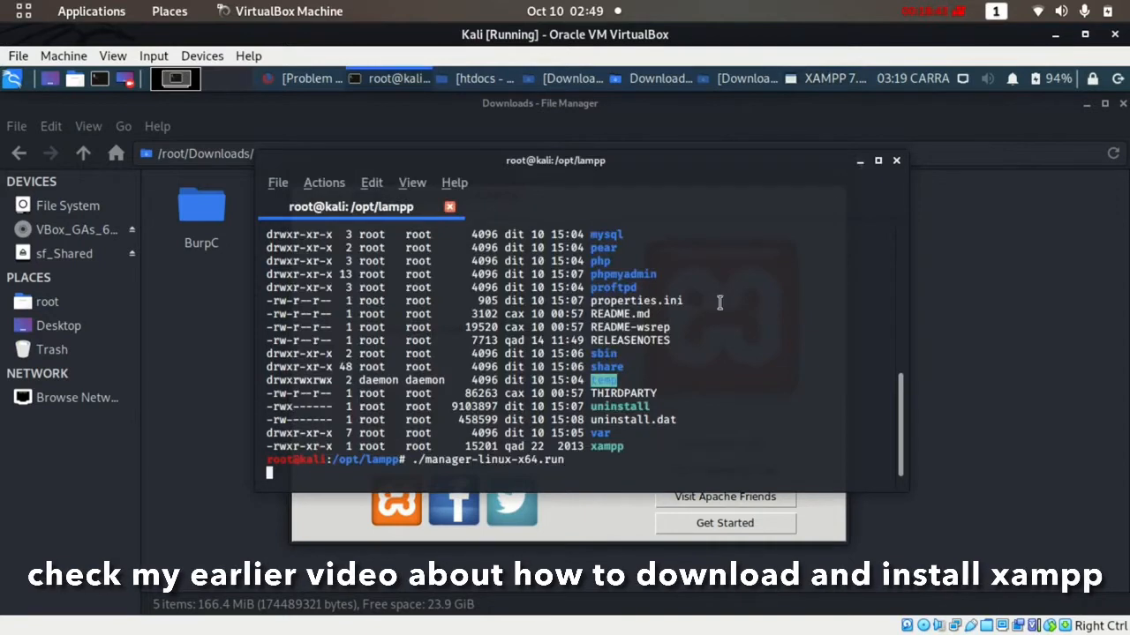
pyautogui.press('Return')
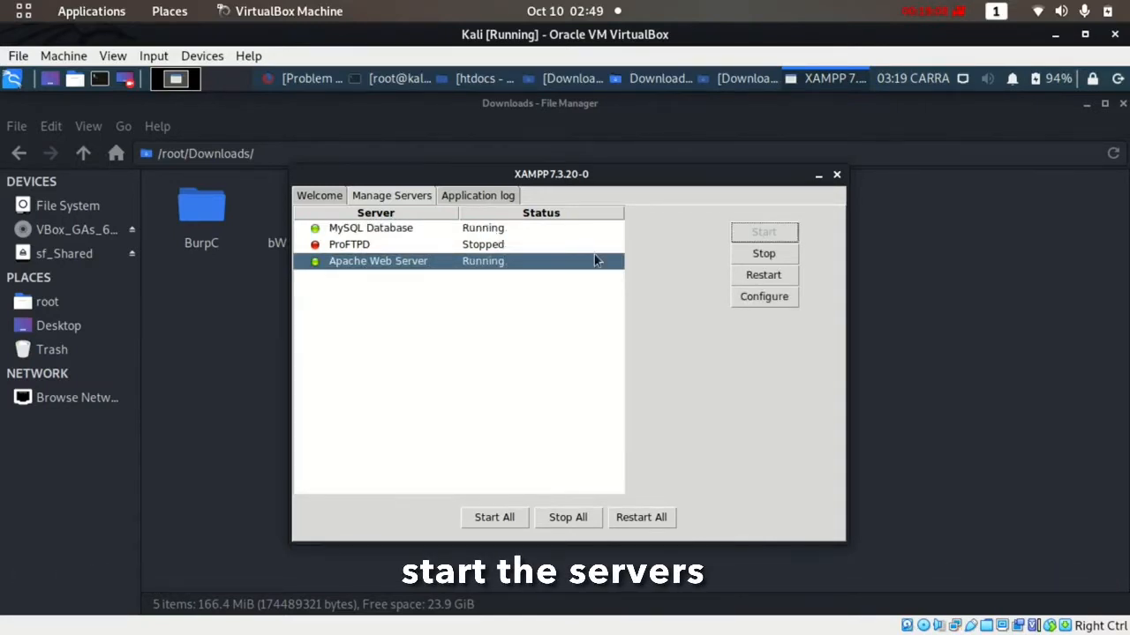
pyautogui.click(817, 174)
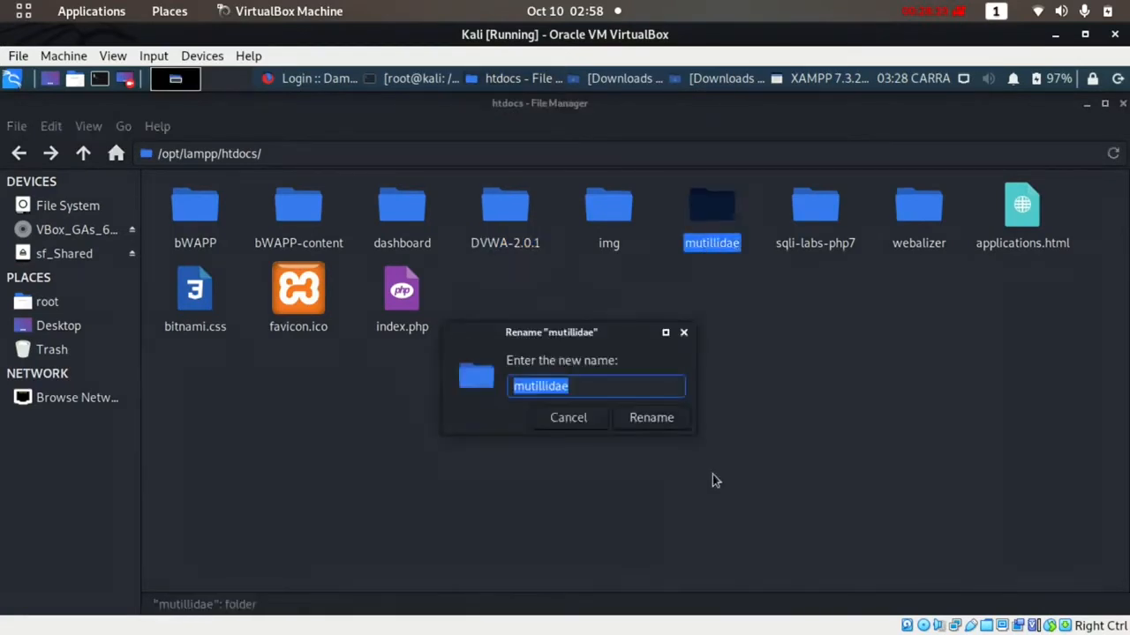
pyautogui.rightClick(597, 385)
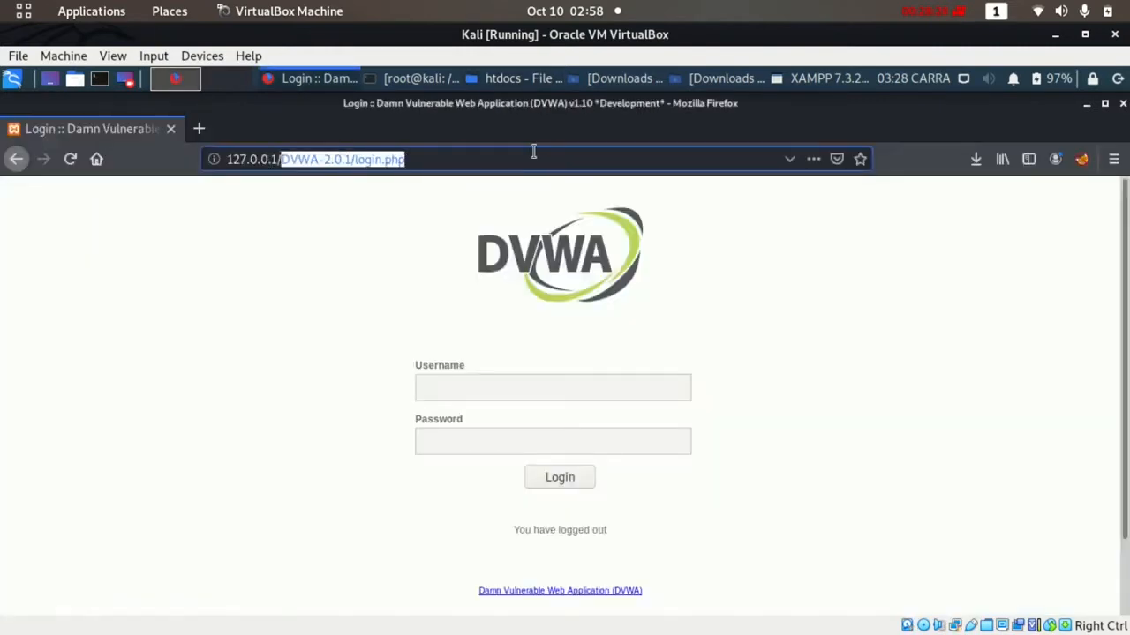
# - Load 127.0.0.1/mutillidae, note the includes/database-config.inc hint, and return to htdocs
pyautogui.write('127.0.0.1/mutillidae/database')
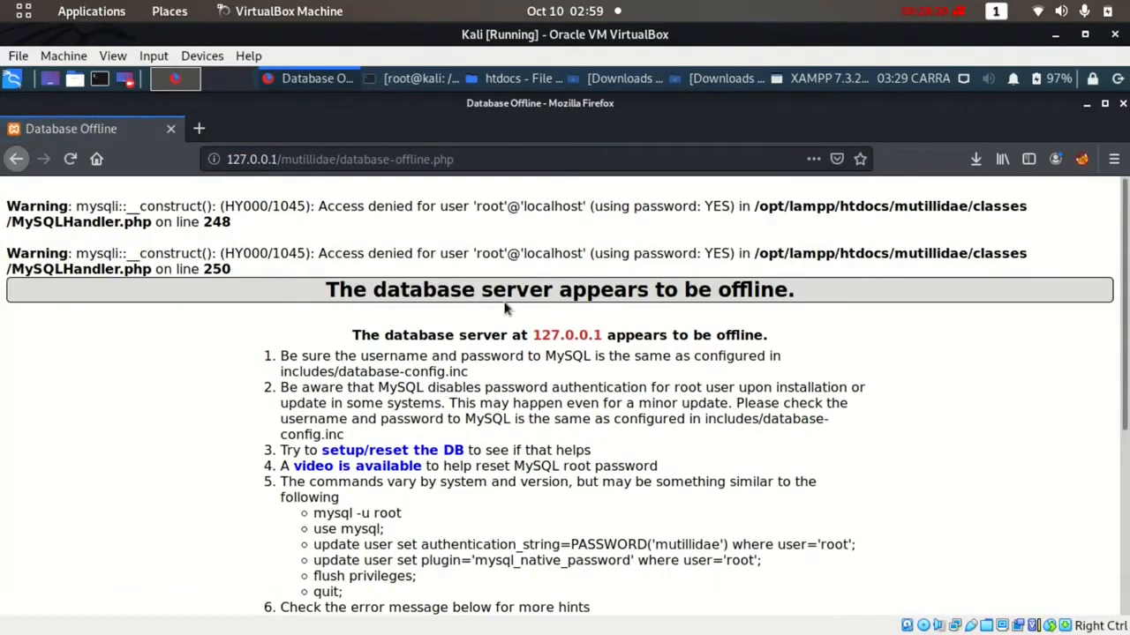
pyautogui.moveTo(724, 265)
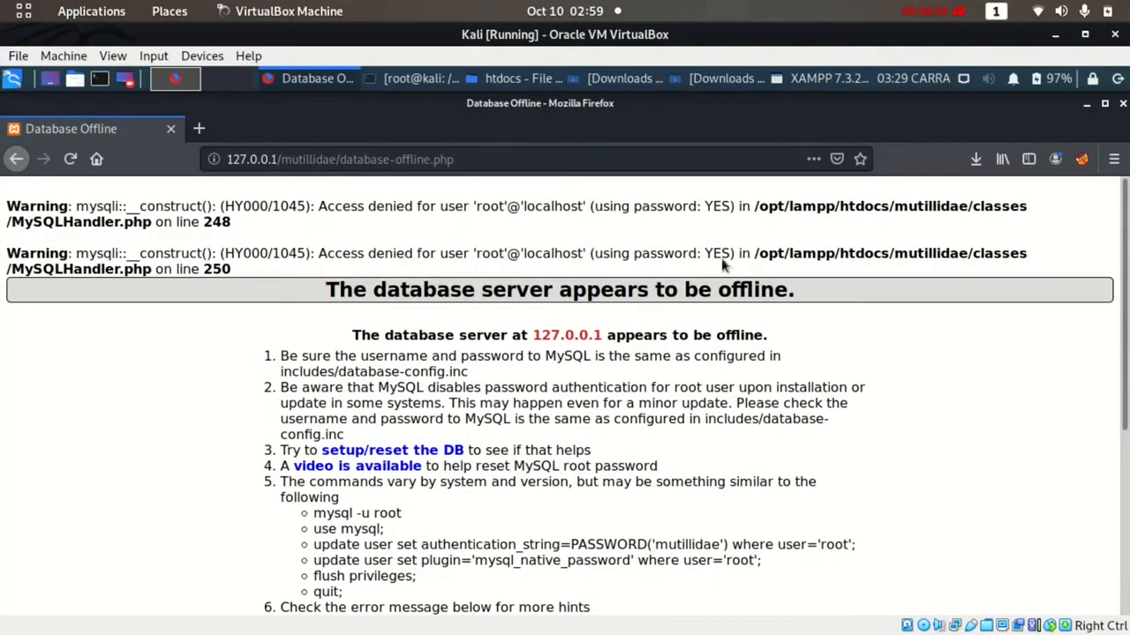
pyautogui.moveTo(634, 222)
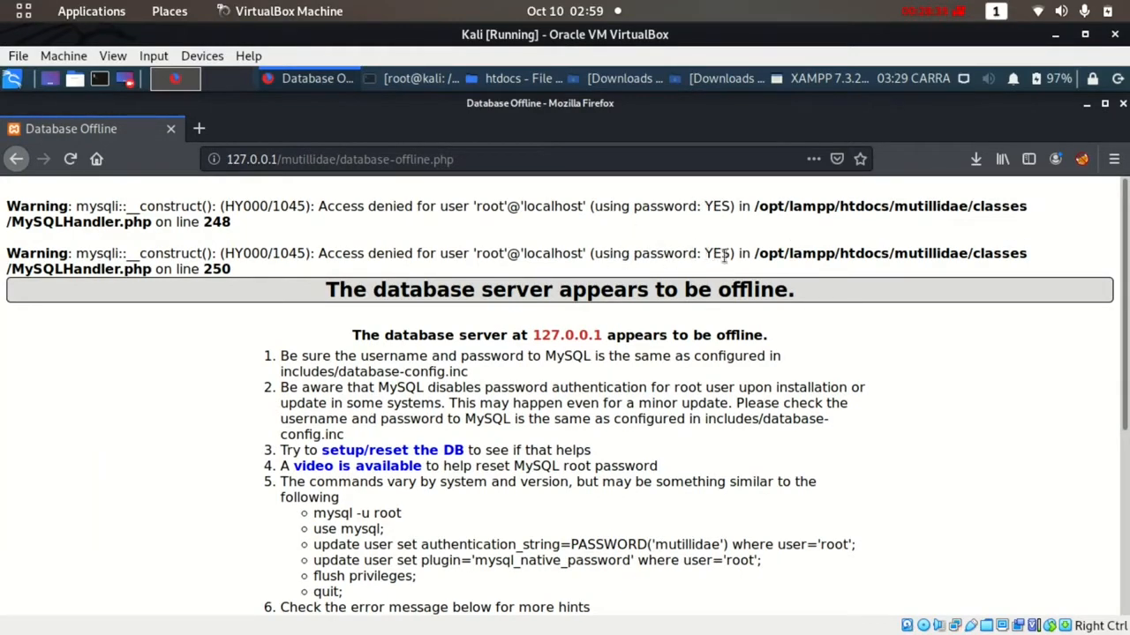
pyautogui.moveTo(415, 458)
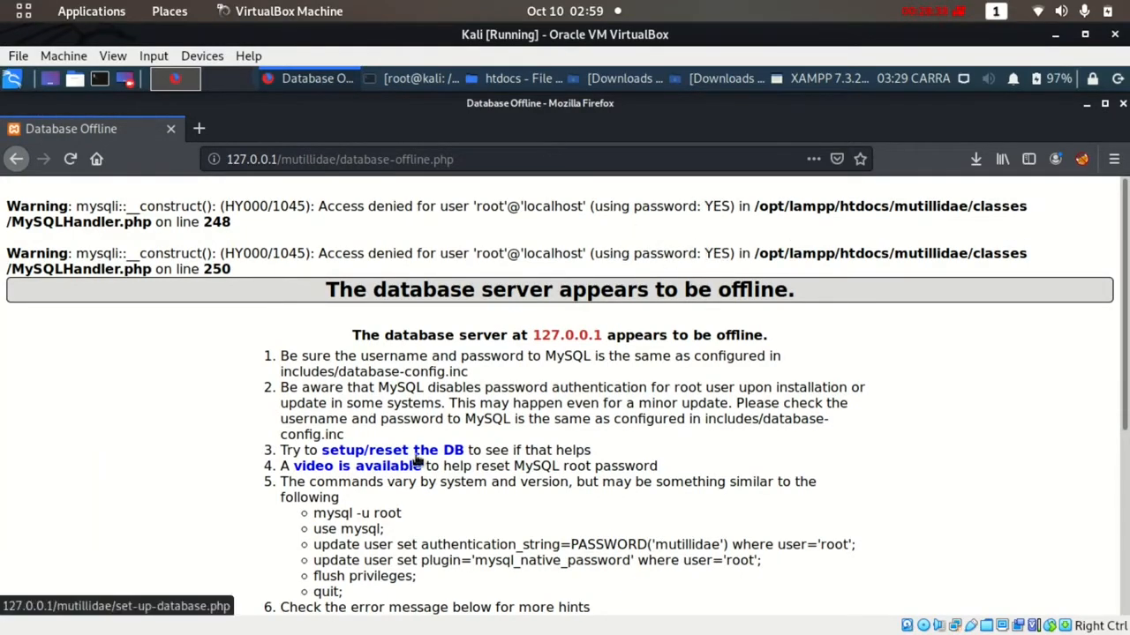
pyautogui.moveTo(644, 445)
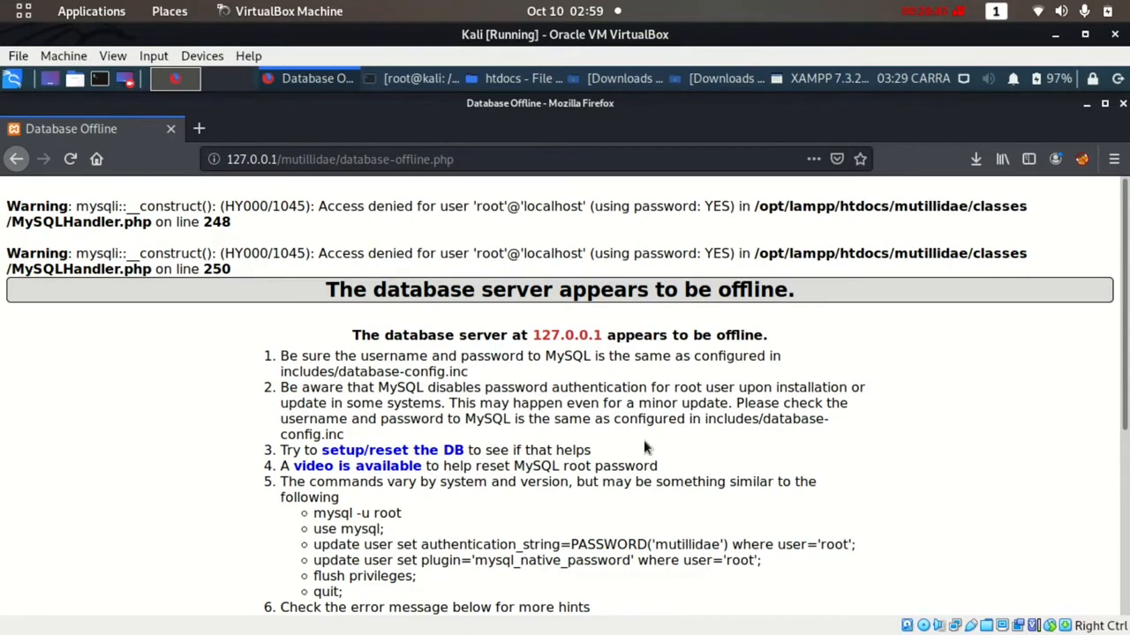
pyautogui.moveTo(758, 415)
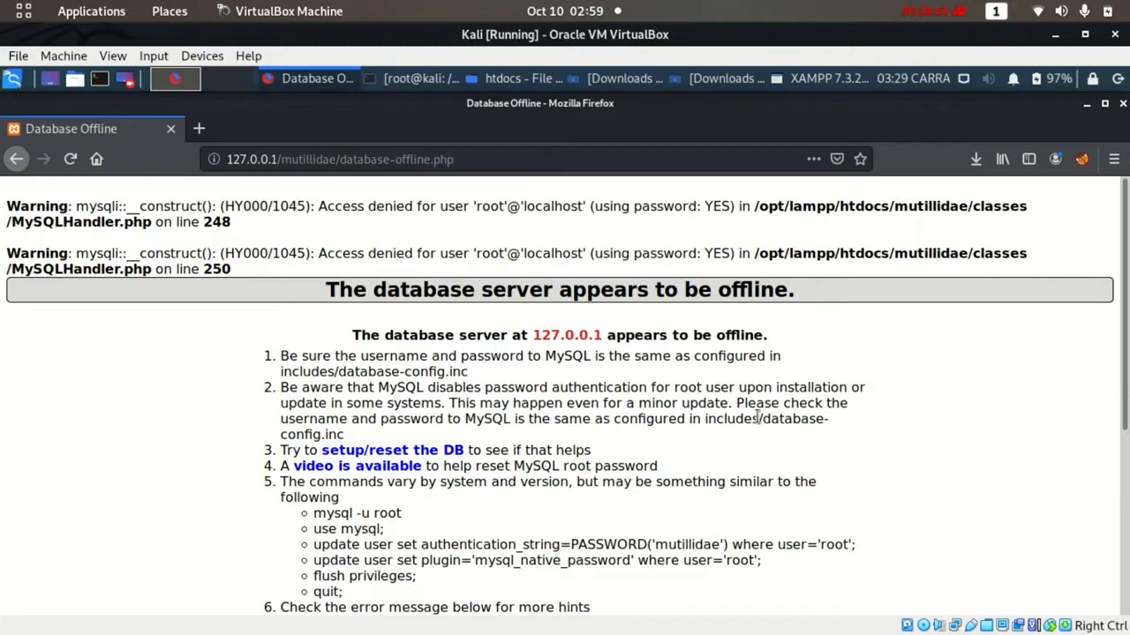
pyautogui.doubleClick(360, 371)
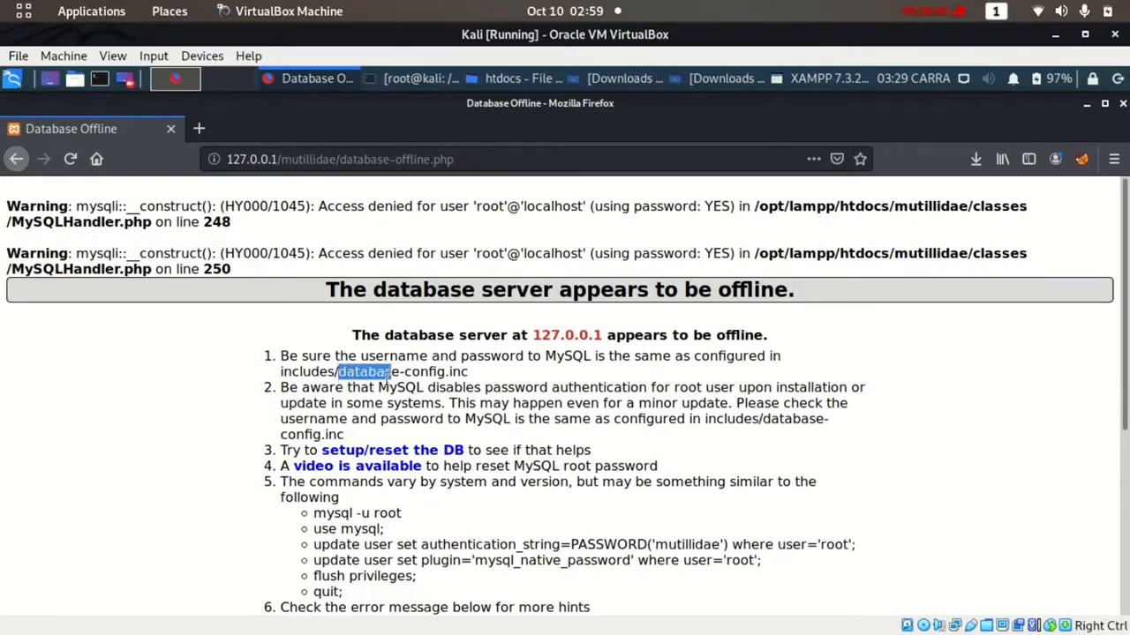
pyautogui.moveTo(388, 371); pyautogui.dragTo(526, 371)
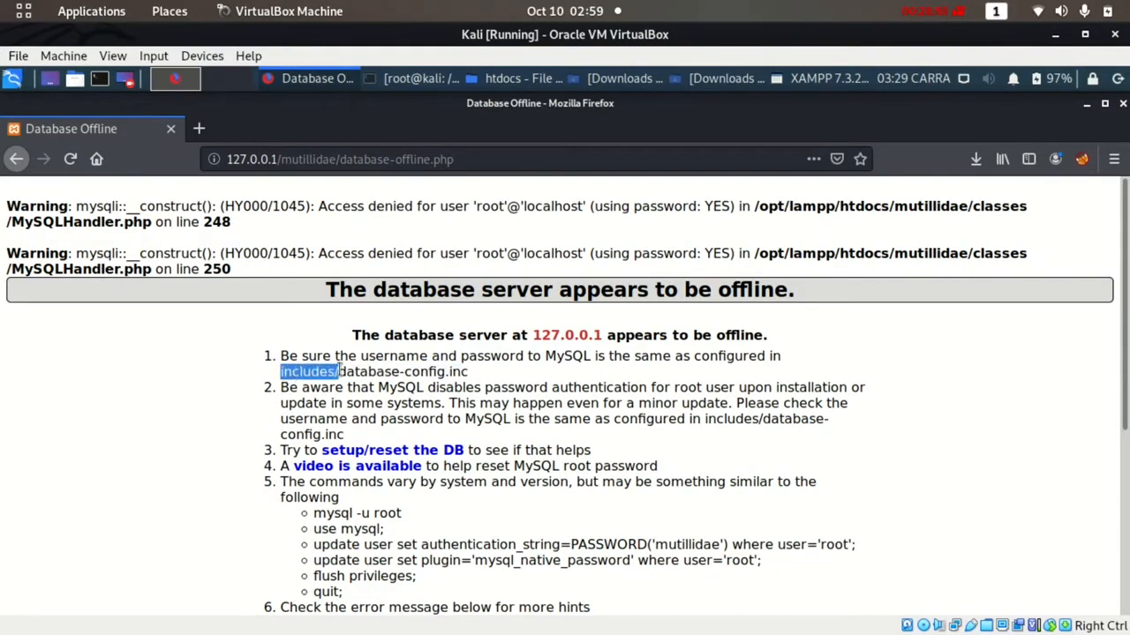
pyautogui.click(512, 78)
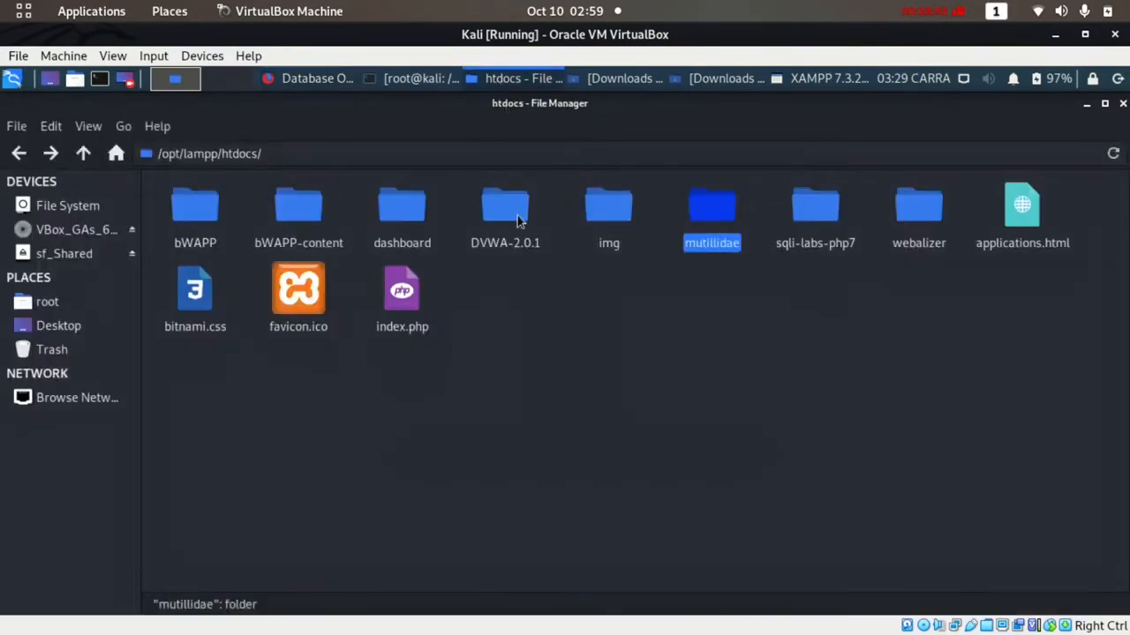
# - Browse into mutillidae/includes and open database-config.inc in Mousepad
pyautogui.doubleClick(712, 208)
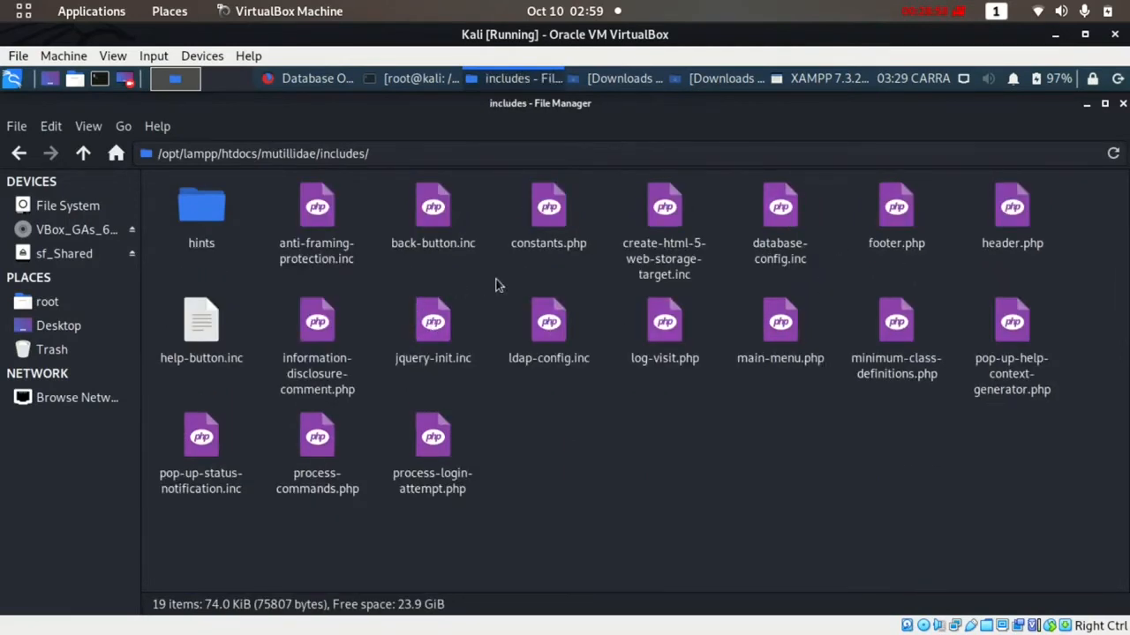
pyautogui.moveTo(792, 279)
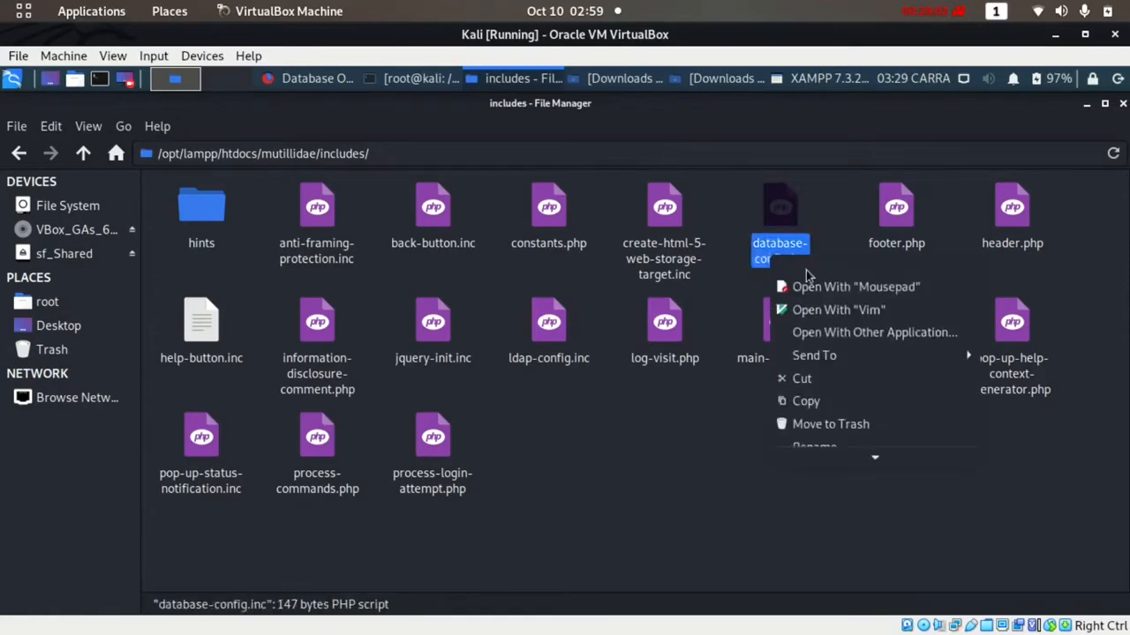
pyautogui.click(855, 286)
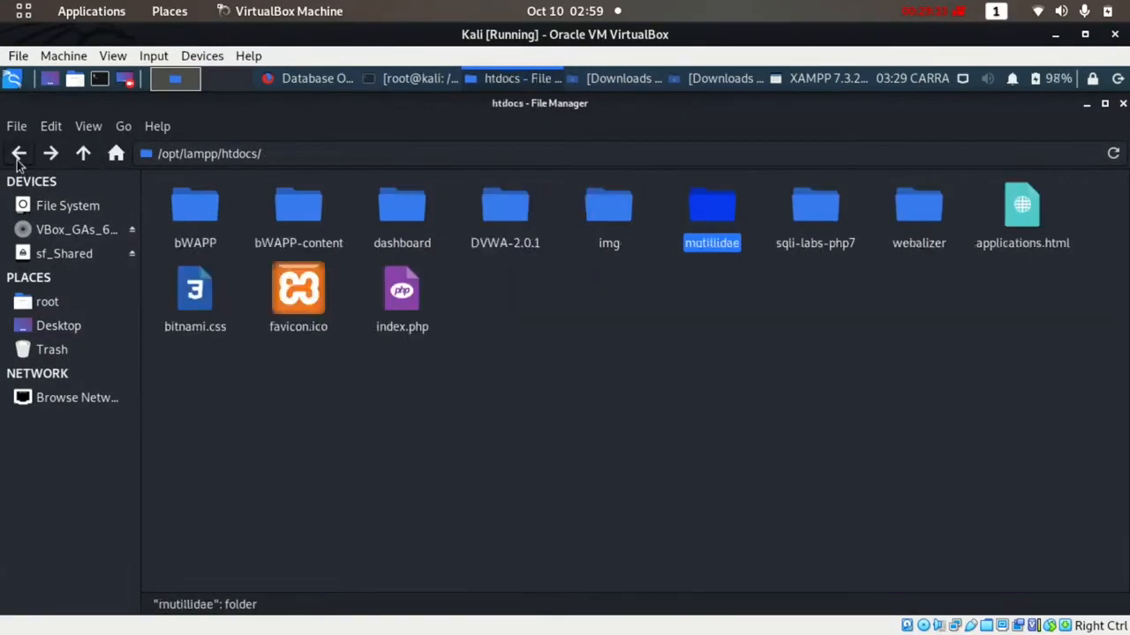
pyautogui.moveTo(519, 139)
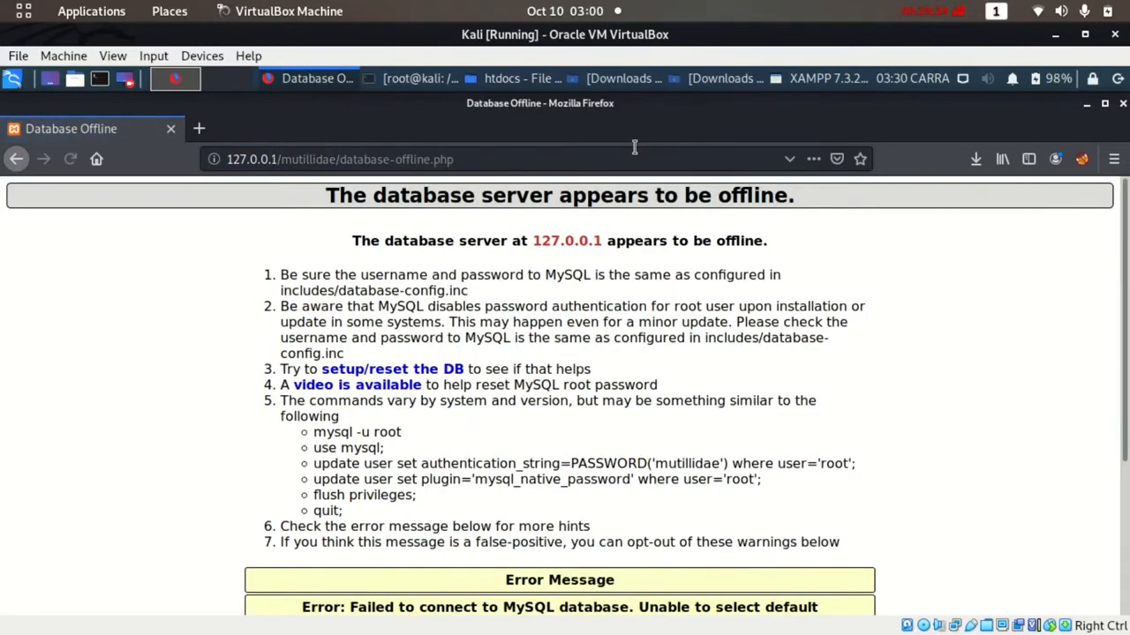
# - Run 'setup/reset the DB' from the database-offline page
pyautogui.scroll(-3)
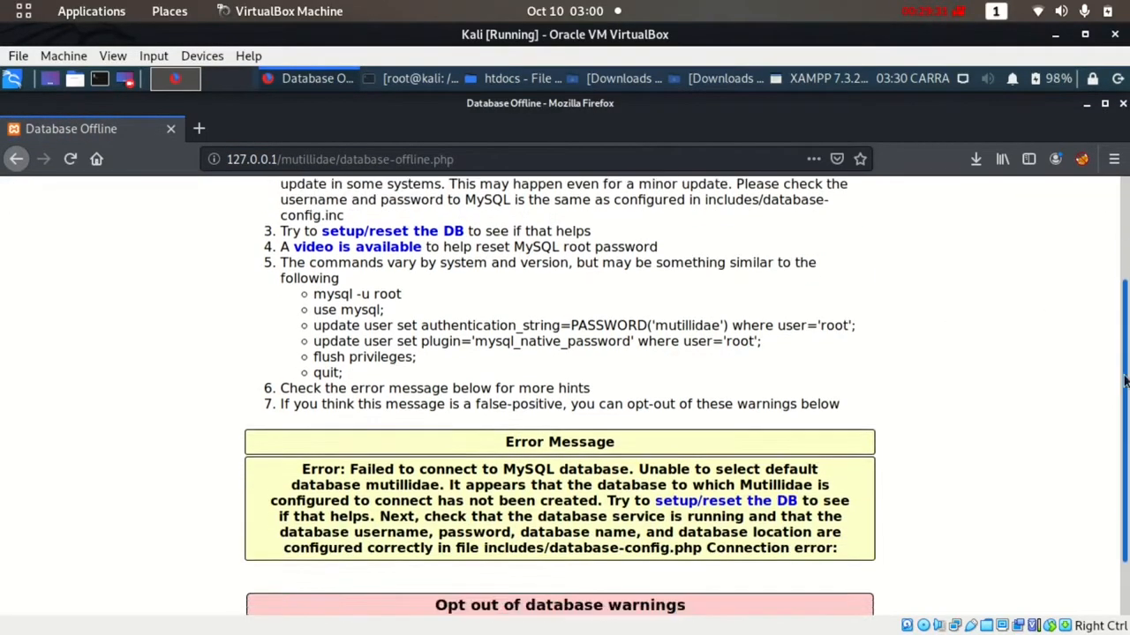
pyautogui.scroll(-3)
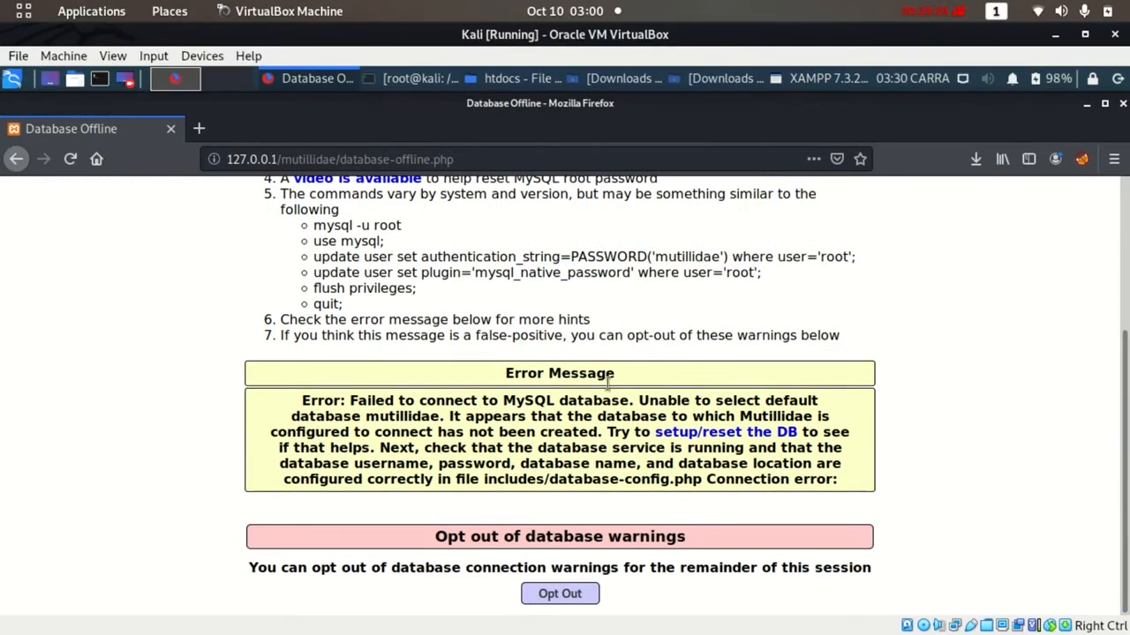
pyautogui.click(724, 430)
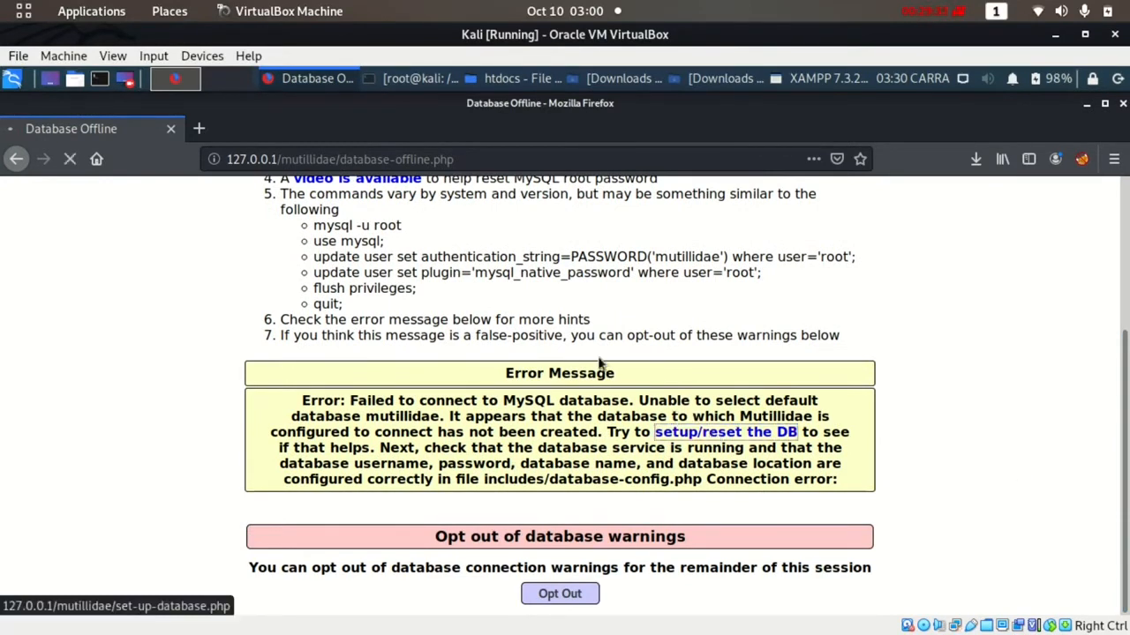
# - Navigate back to 127.0.0.1/mutillidae/ so the Mutillidae home page loads
pyautogui.click(724, 431)
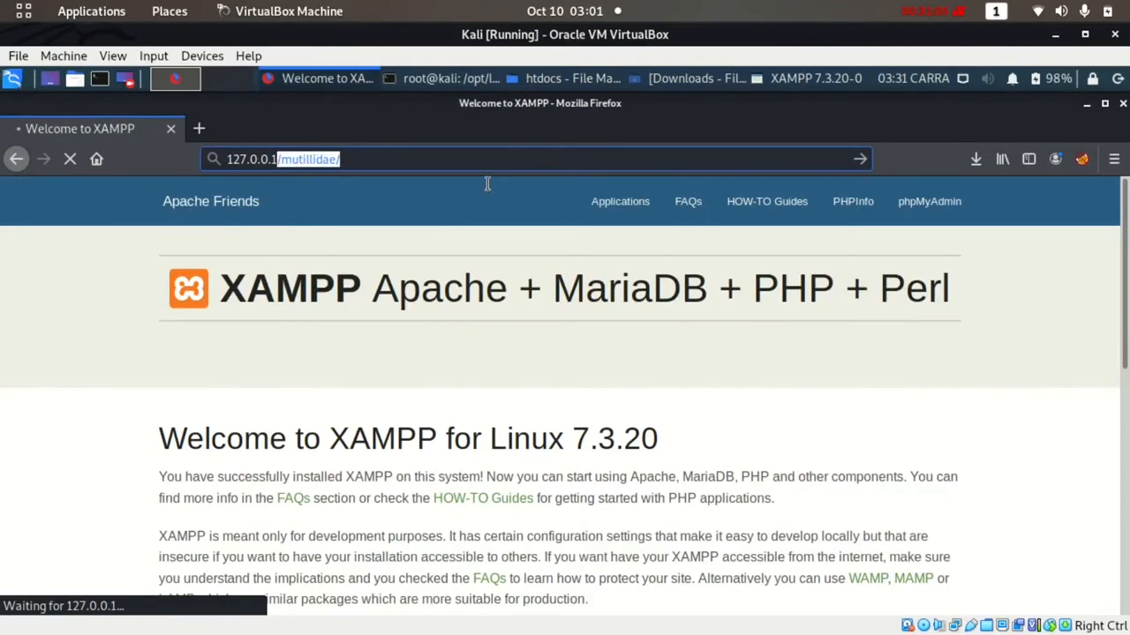
pyautogui.write('127.0.0.1/w')
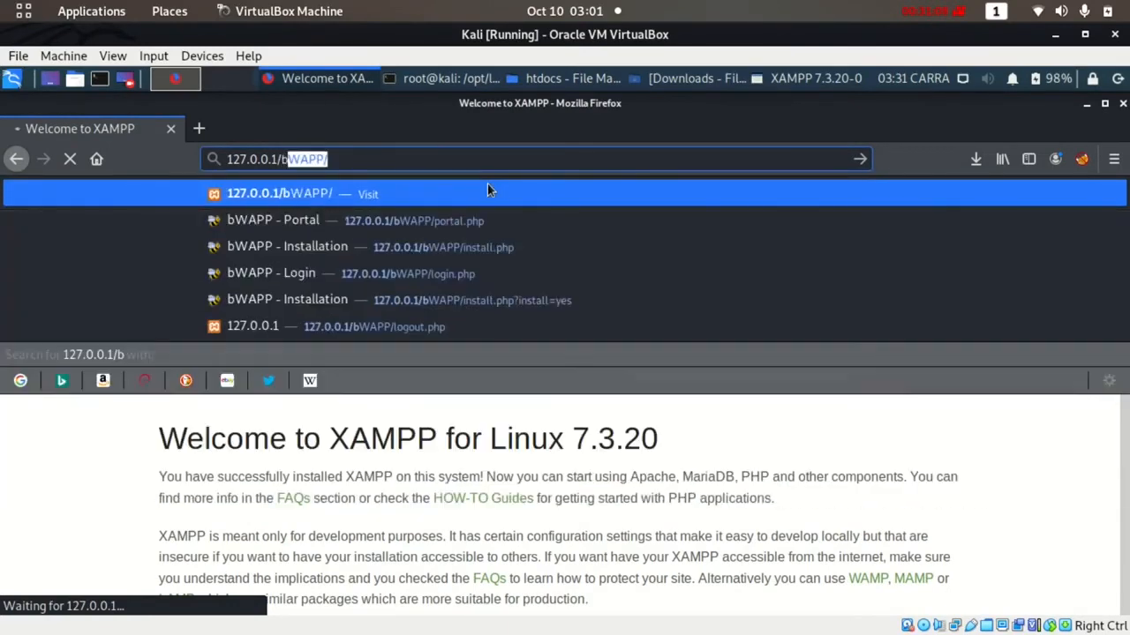
pyautogui.click(272, 272)
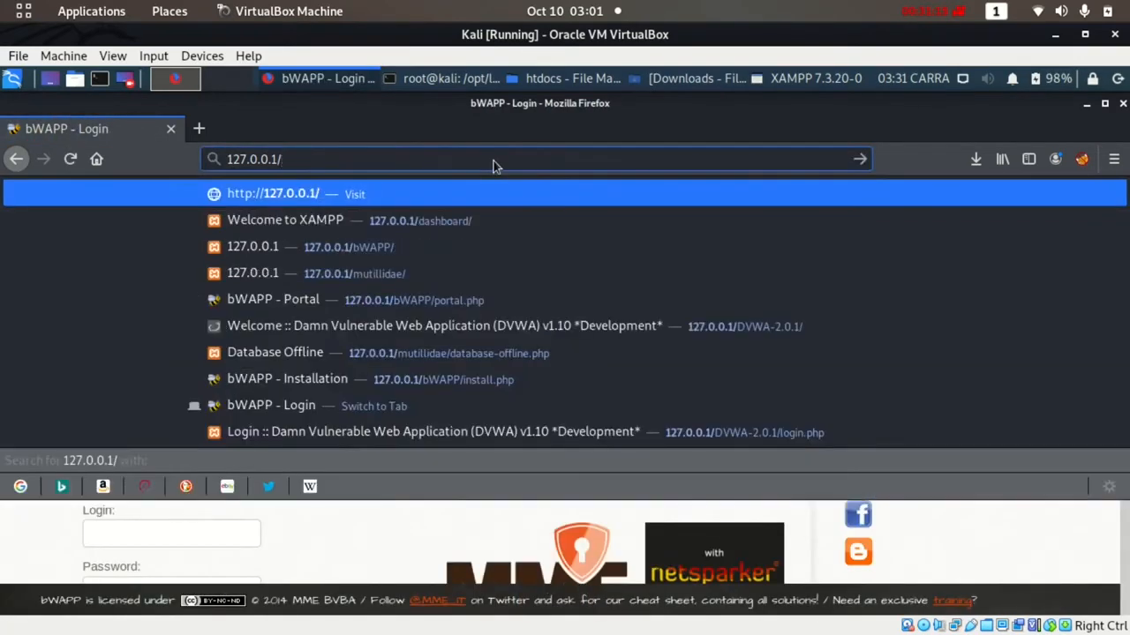
pyautogui.click(255, 272)
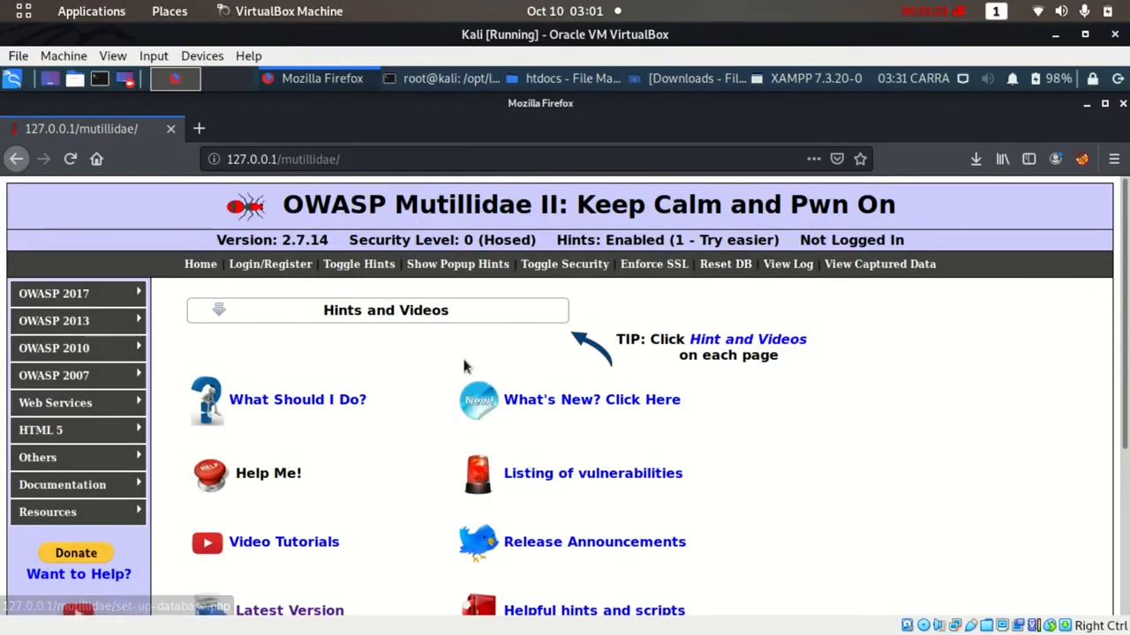
pyautogui.moveTo(508, 351)
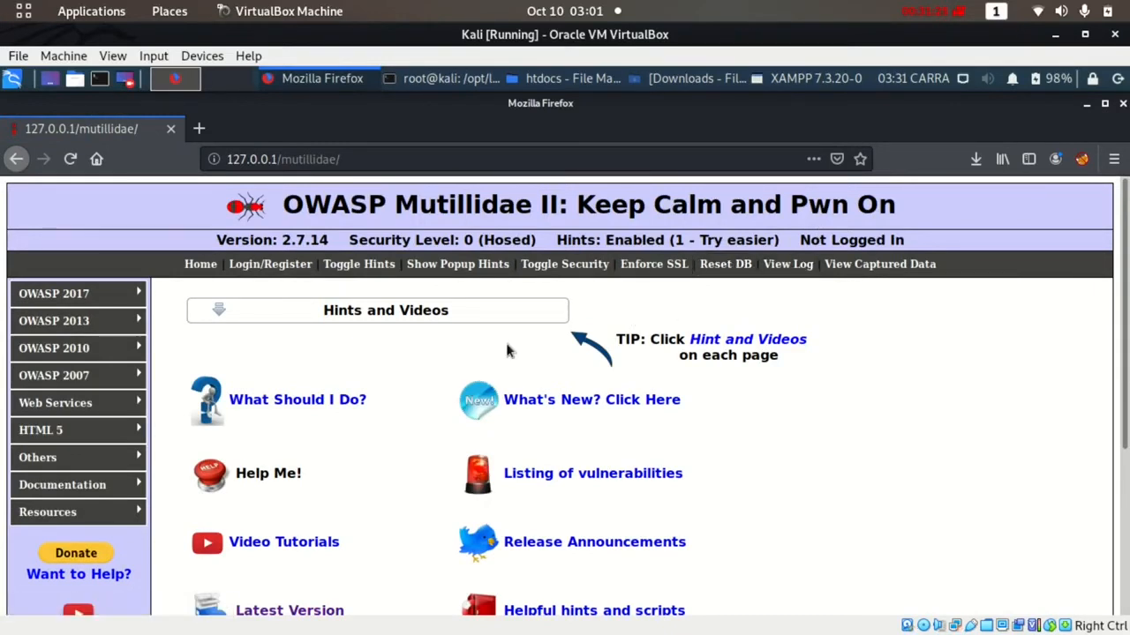
pyautogui.moveTo(309, 369)
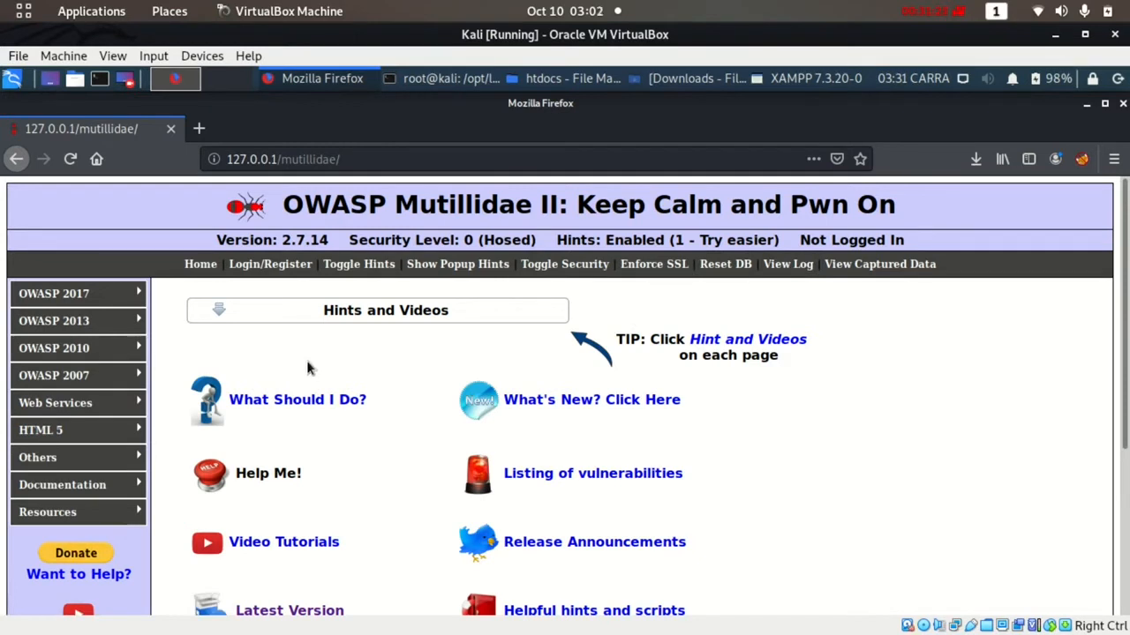
pyautogui.moveTo(265, 391)
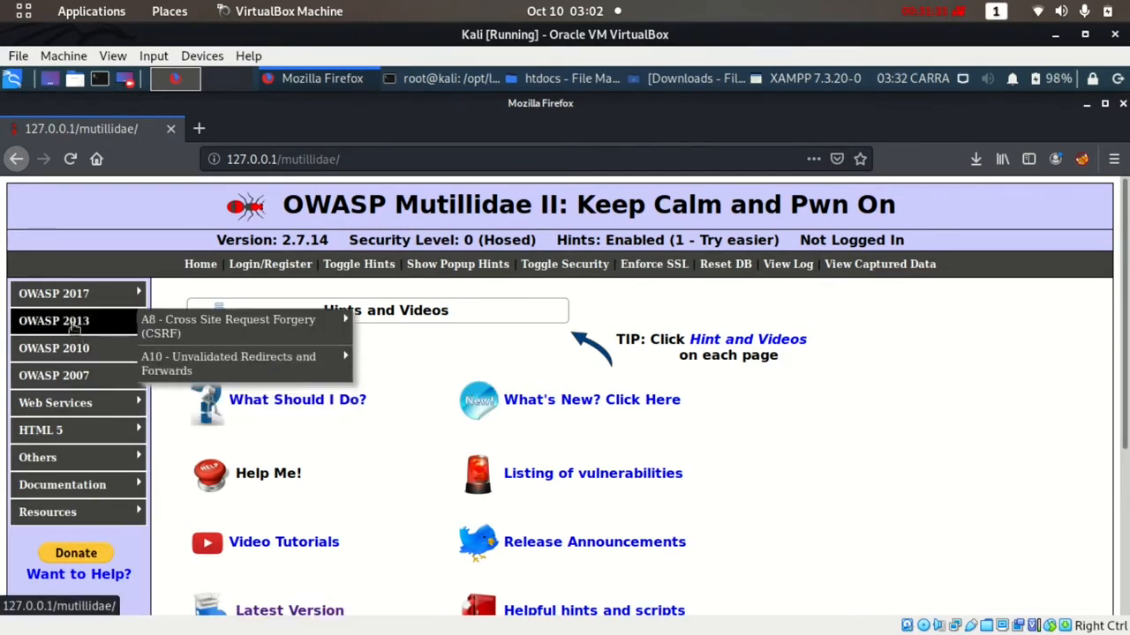
pyautogui.moveTo(53, 293)
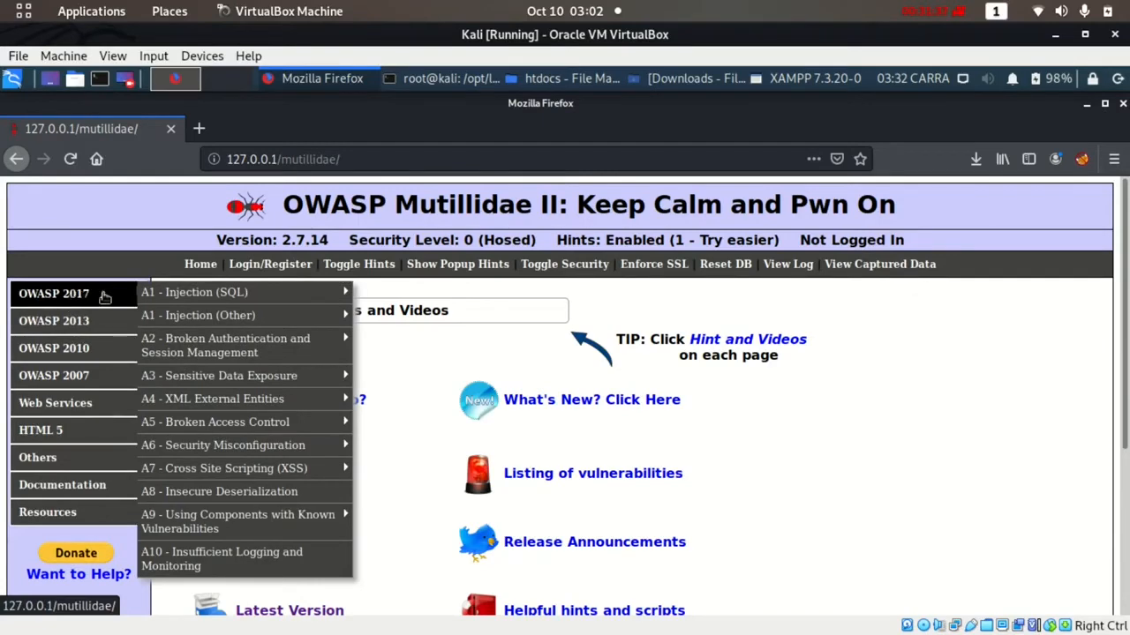
pyautogui.moveTo(194, 293)
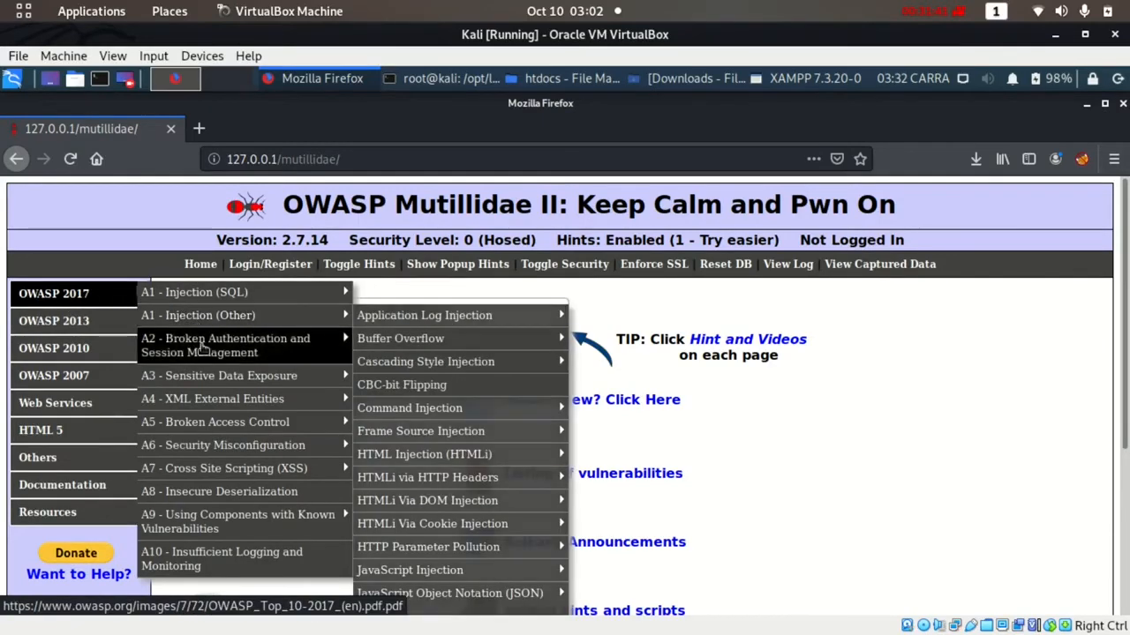
pyautogui.moveTo(216, 422)
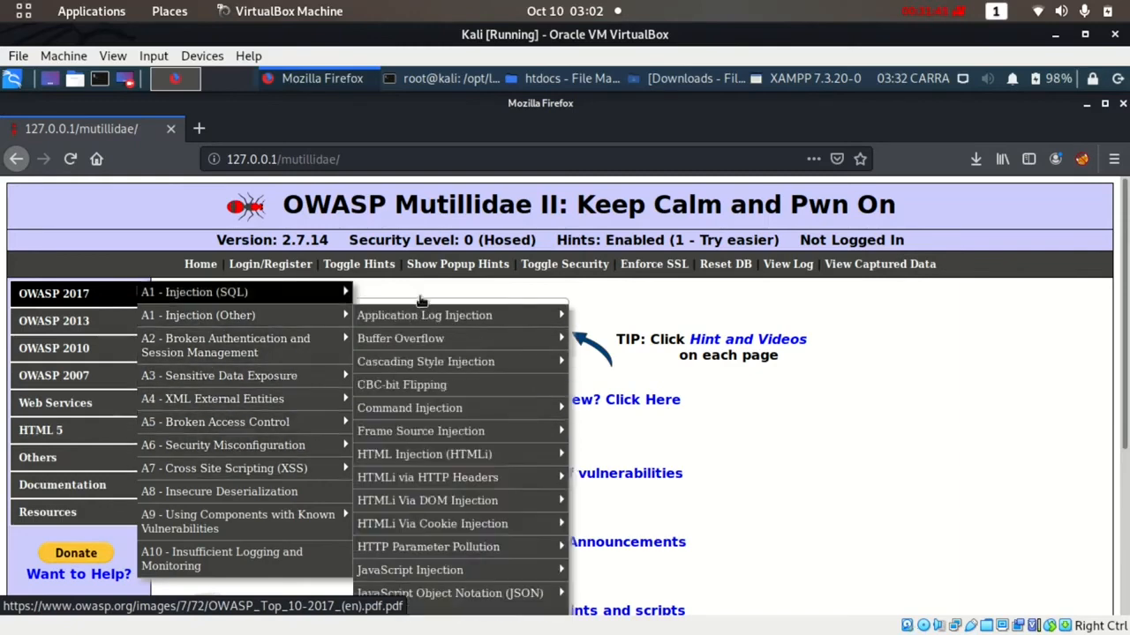
pyautogui.click(591, 300)
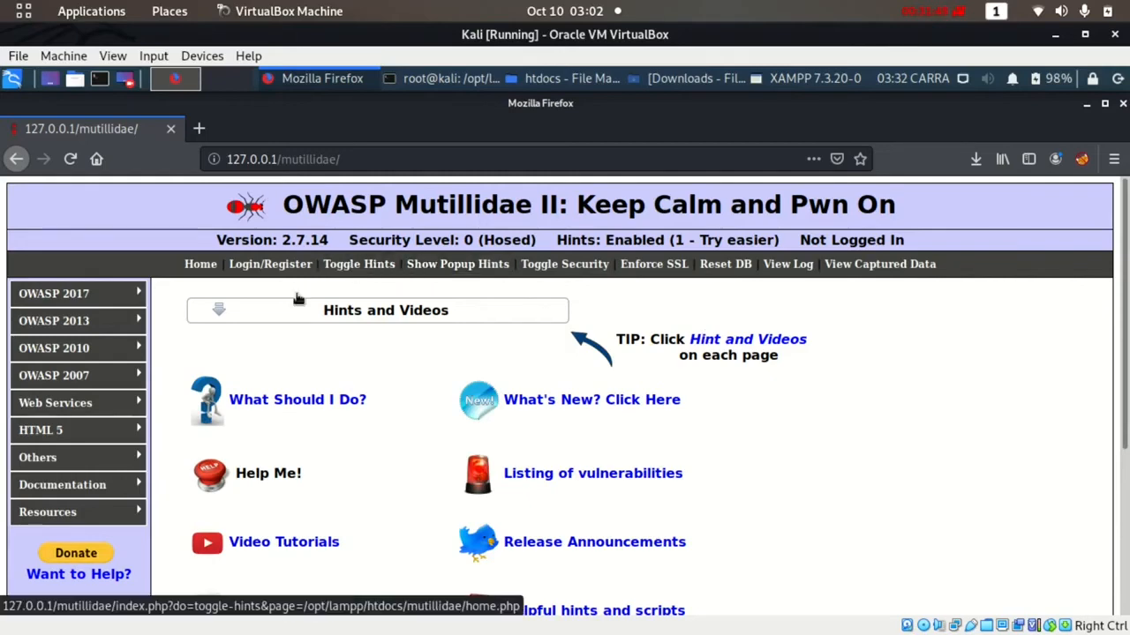
pyautogui.click(53, 294)
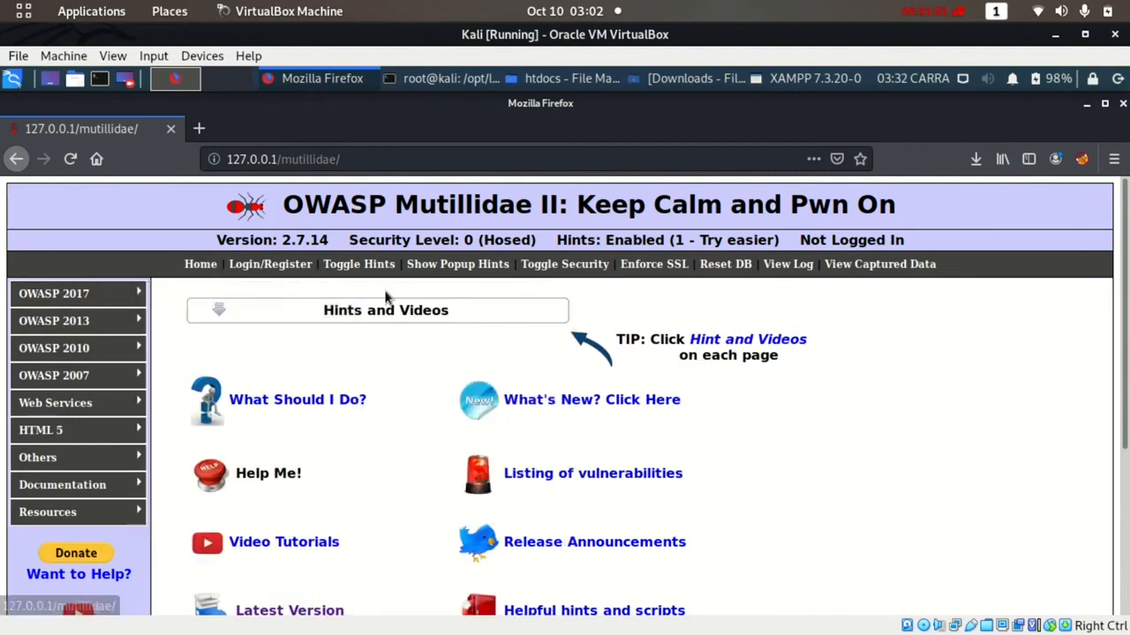
pyautogui.moveTo(579, 378)
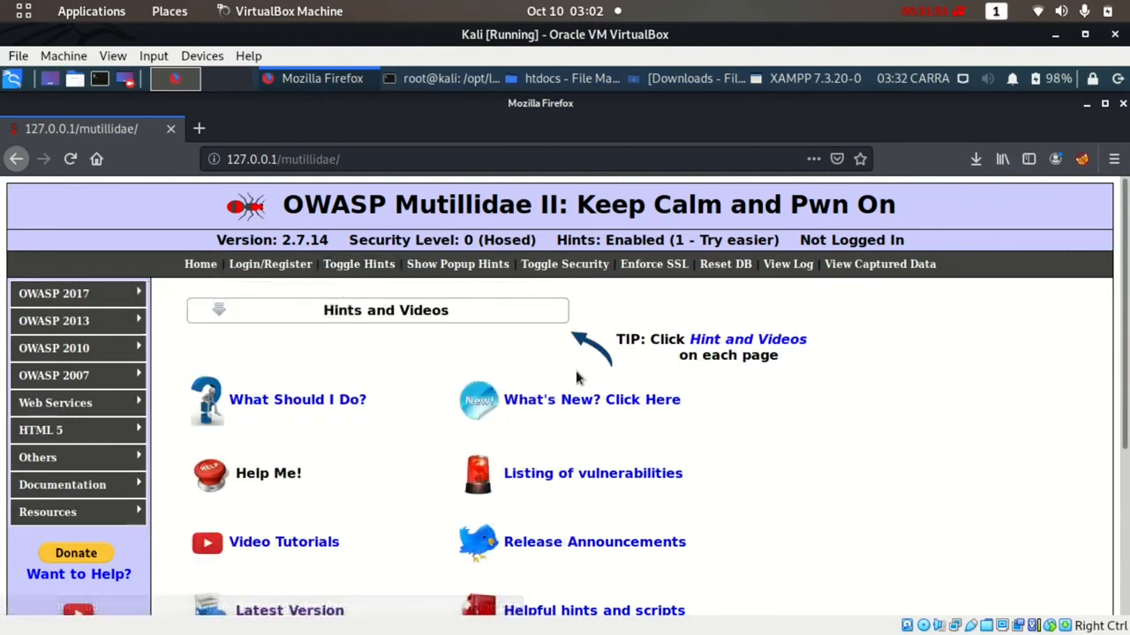
pyautogui.scroll(-3)
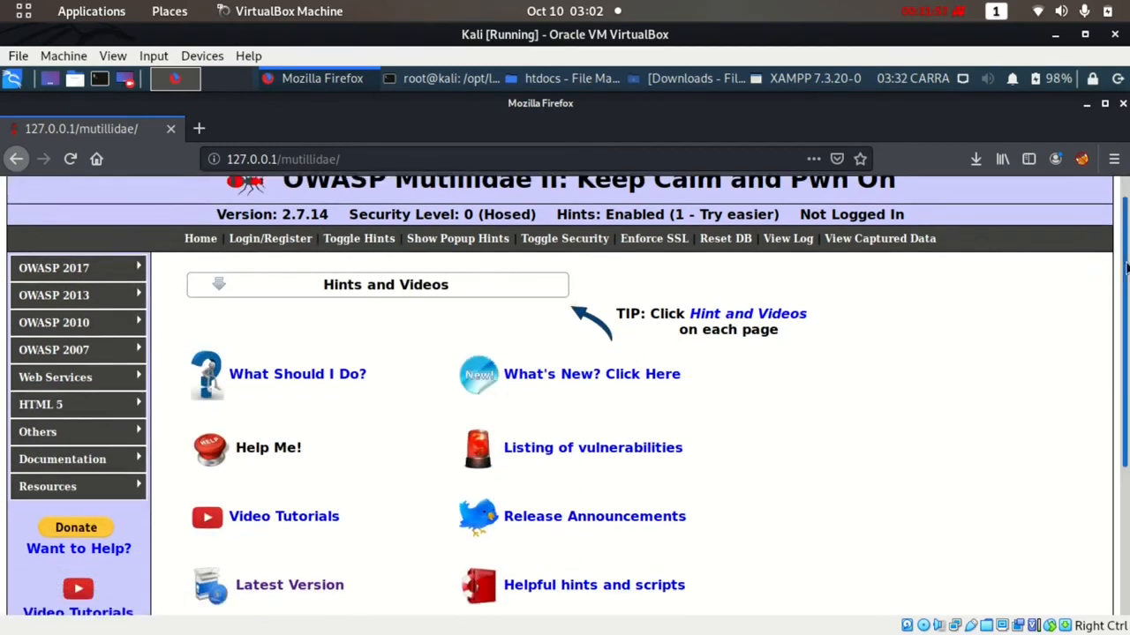
pyautogui.scroll(-3)
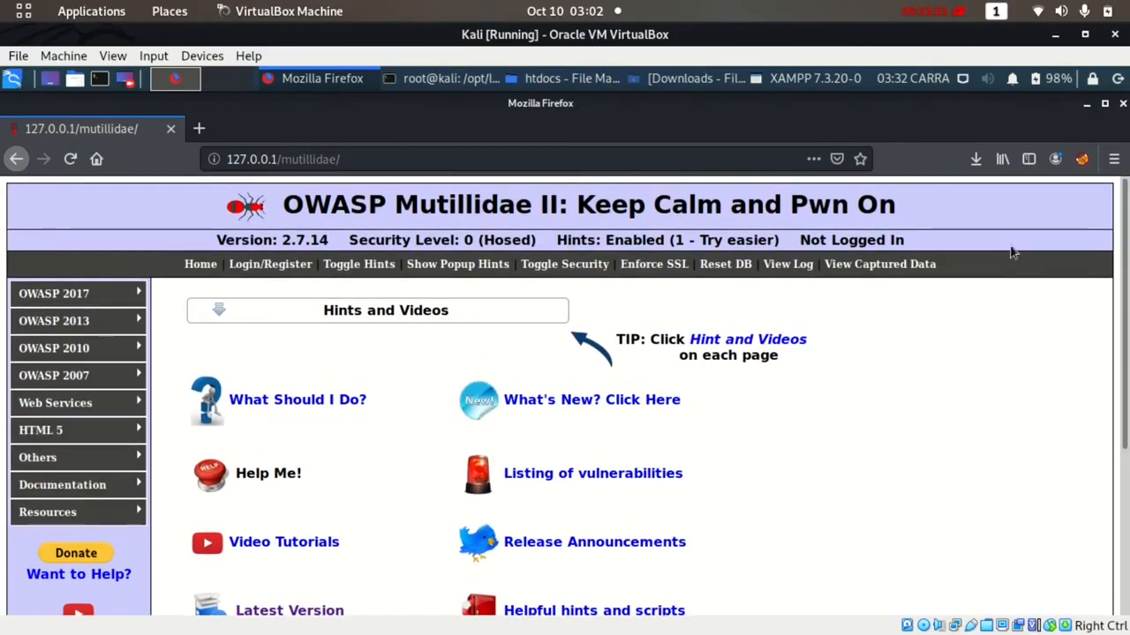
pyautogui.moveTo(787, 265)
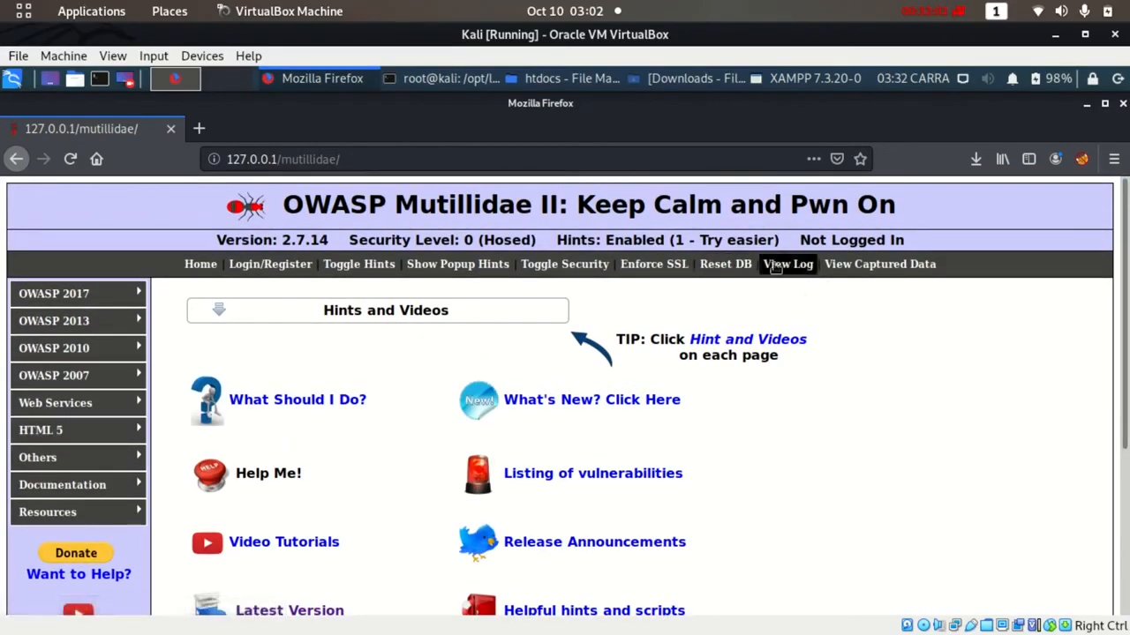
pyautogui.moveTo(851, 240)
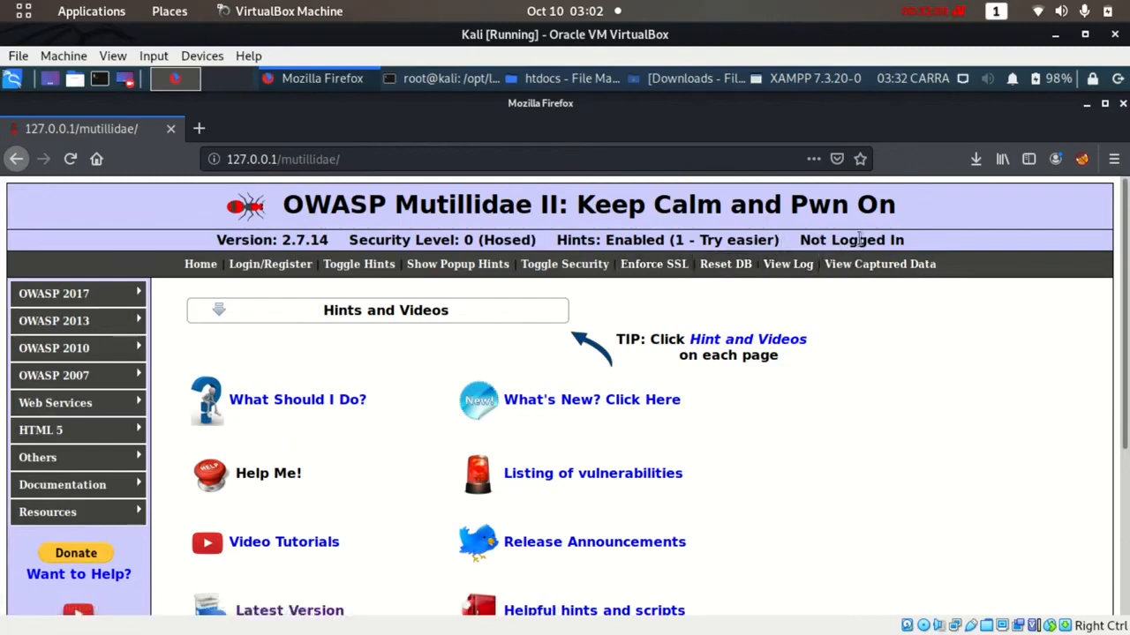